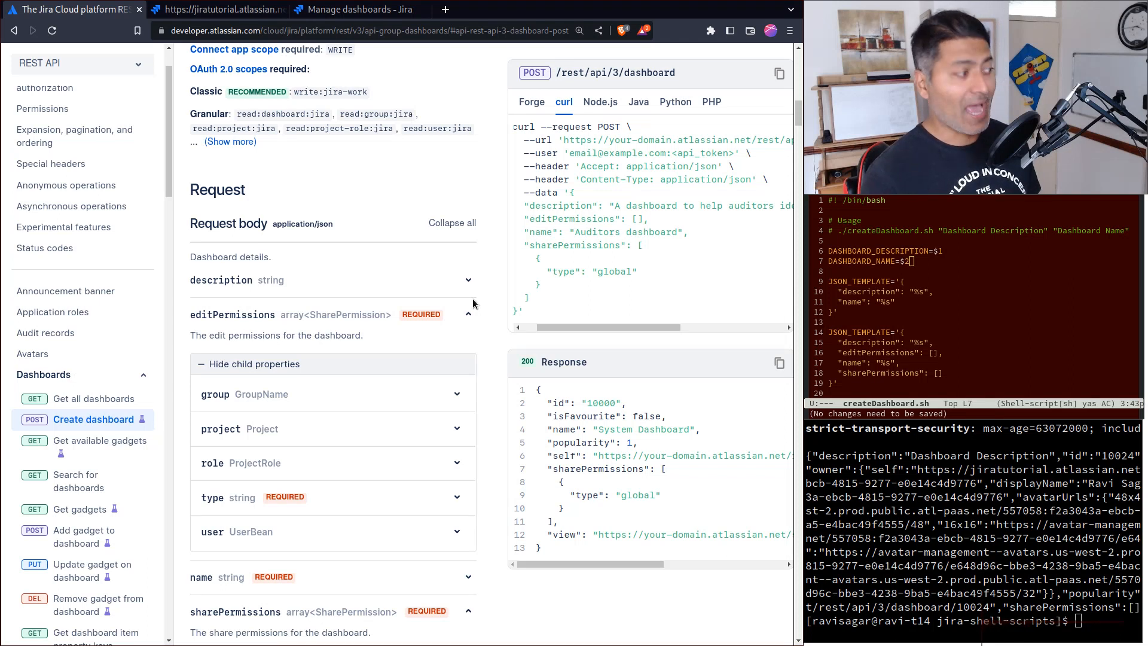
mouse_move(83, 536)
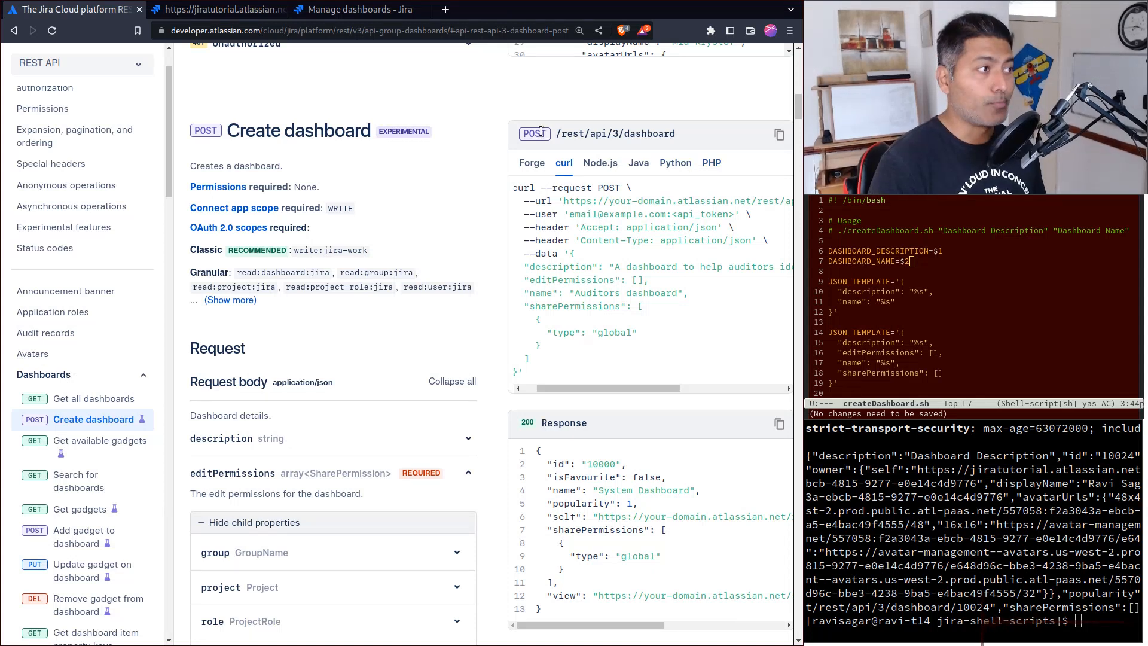
mouse_move(535, 377)
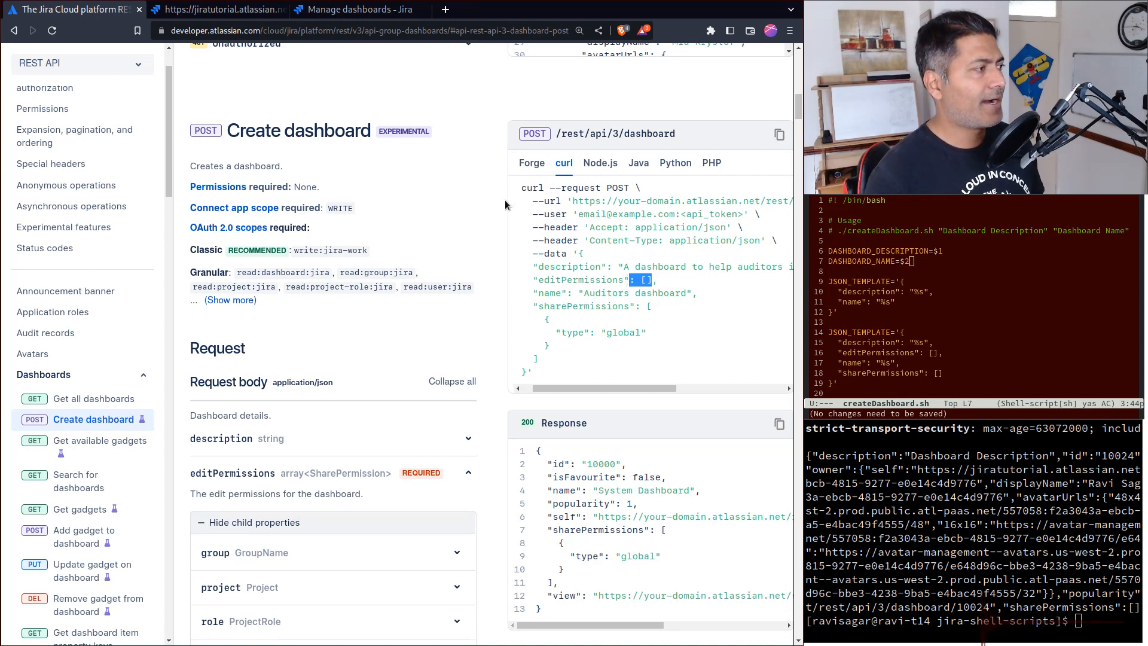
Step: Review the existing Jira dashboards and their sharing in the Manage dashboards list
click(357, 9)
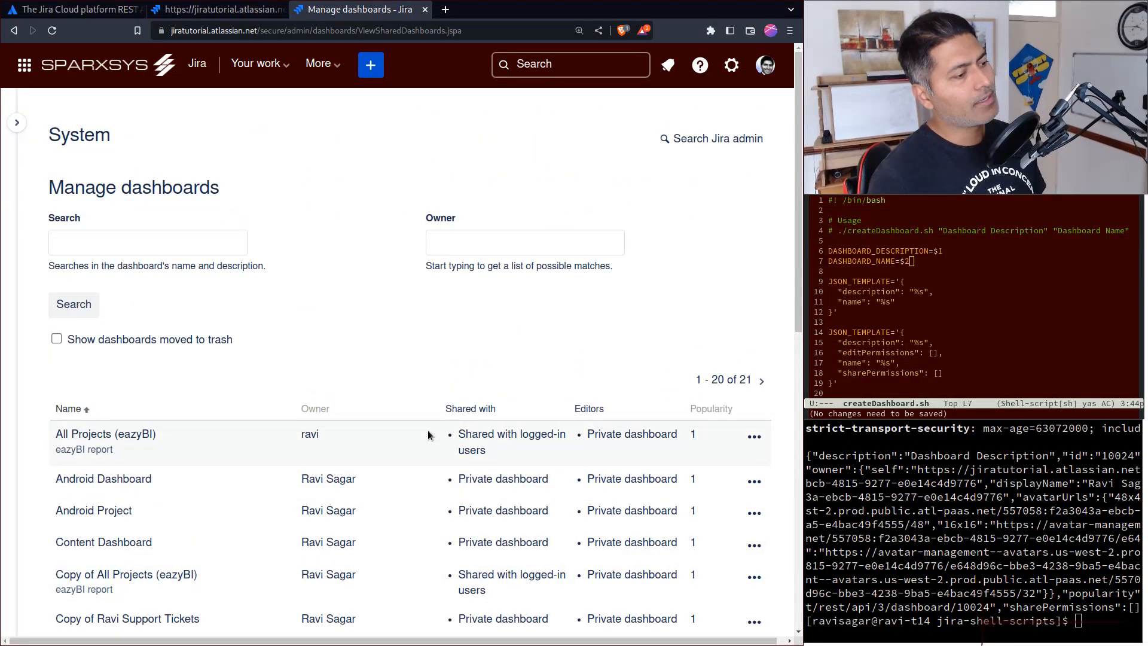
scroll(down, 3)
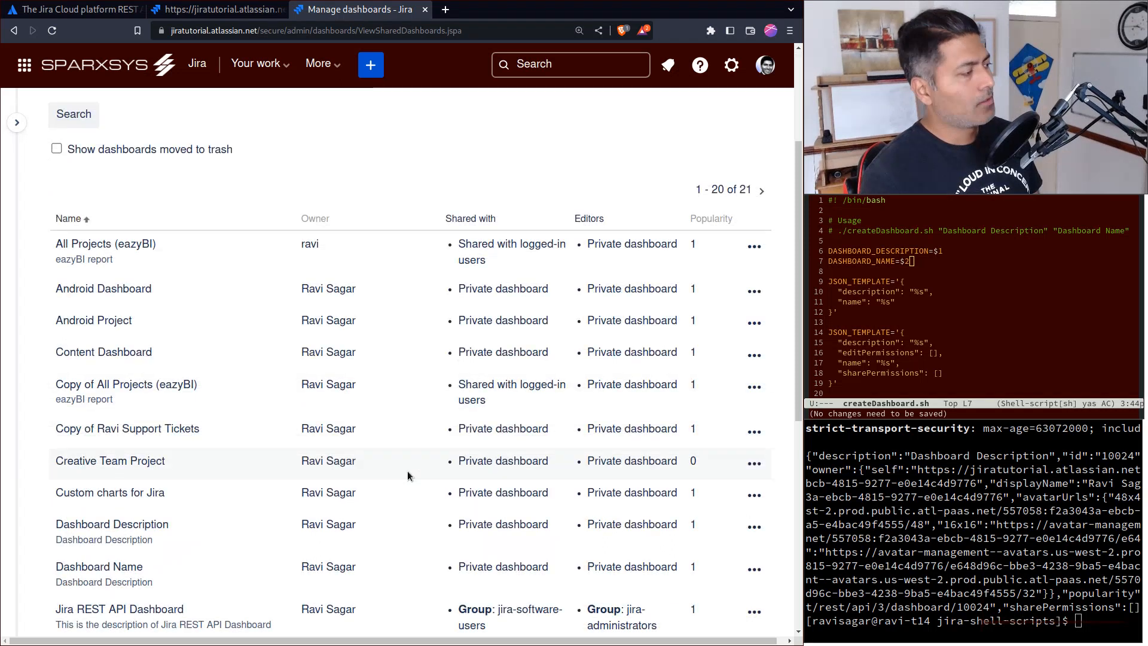
scroll(down, 3)
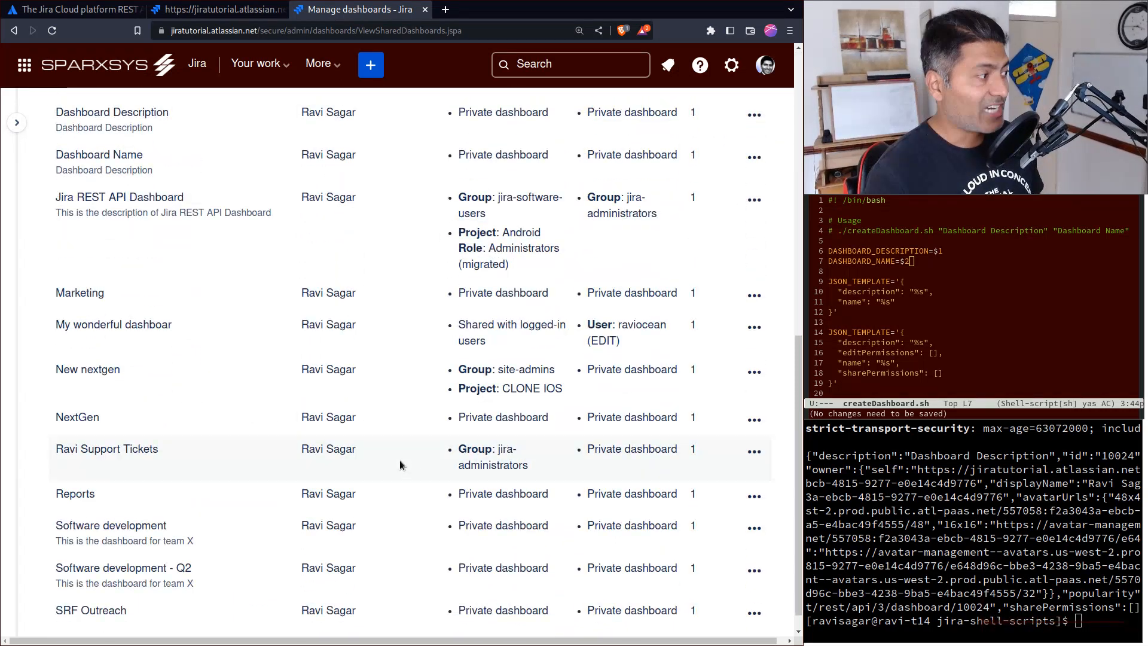
scroll(up, 3)
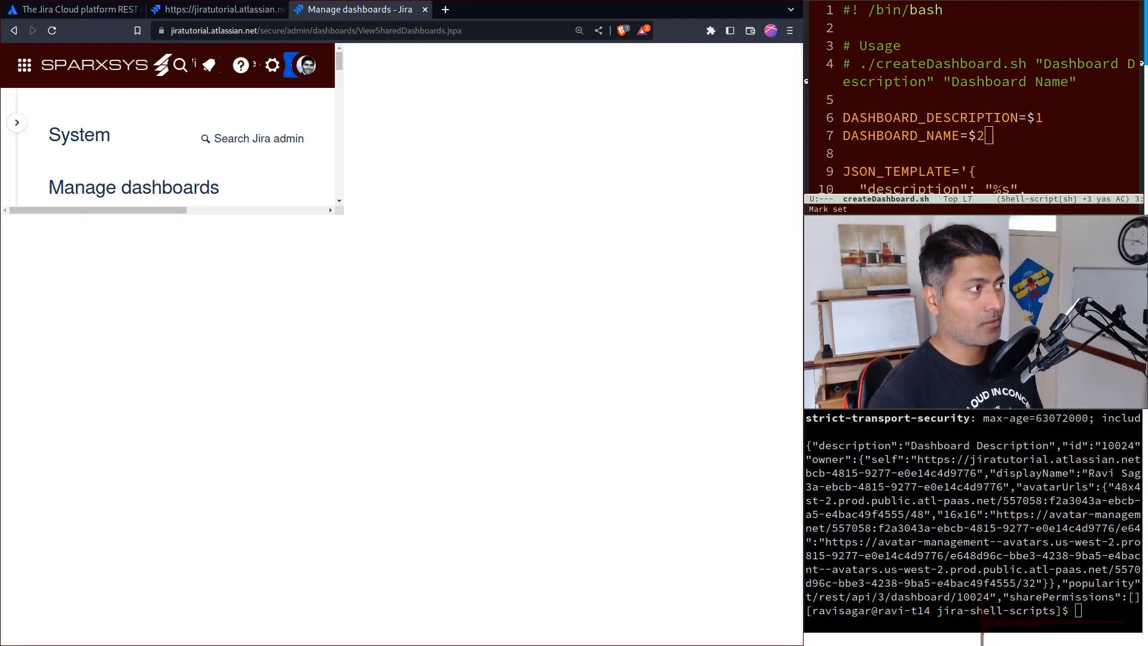
Step: Recheck the Create dashboard request body properties in the Atlassian REST reference
click(73, 10)
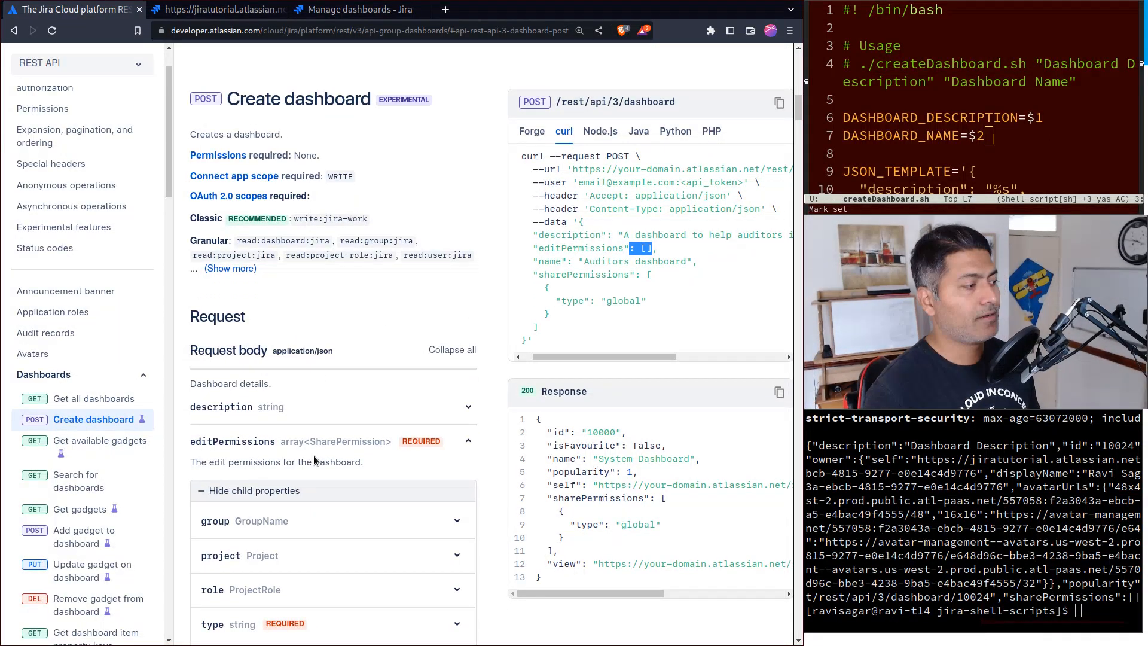
click(468, 441)
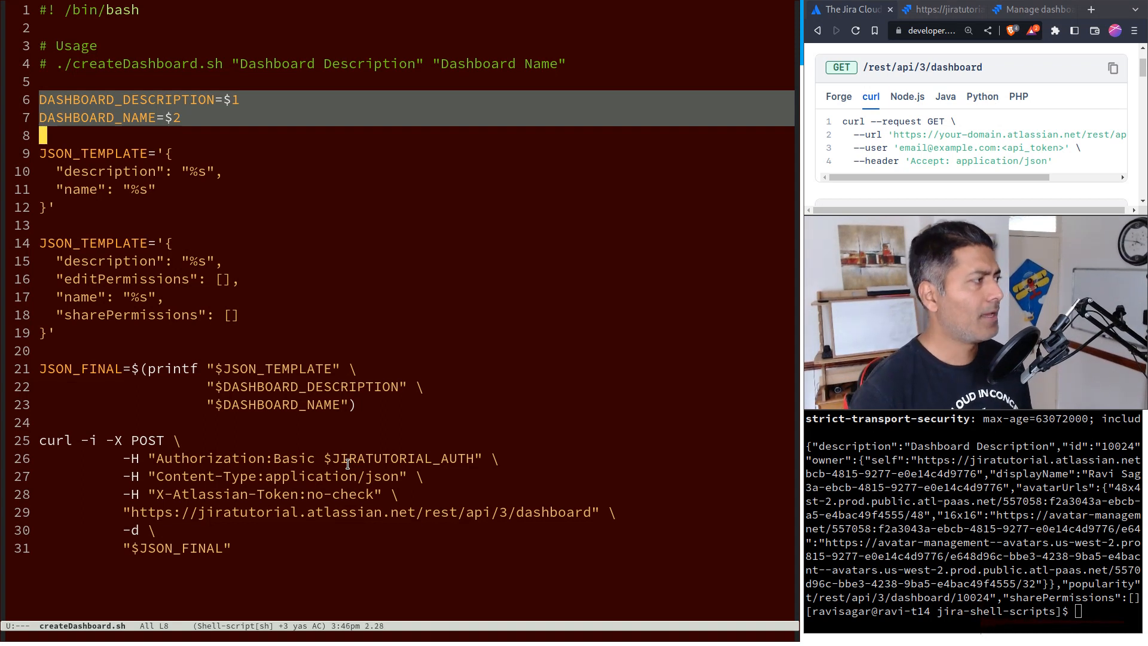
Step: Drop the older description/name-only JSON_TEMPLATE block from createDashboard.sh
key(Down)
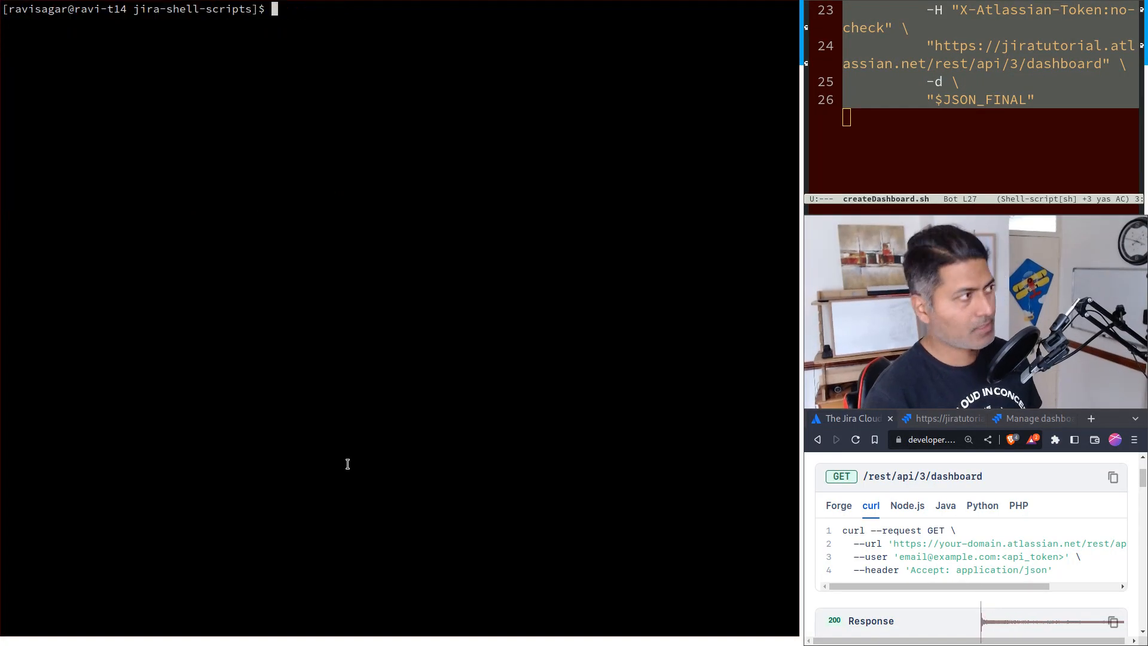
Step: Run ./createDashboard.sh "Dashboard Description 2" "Dashboard Name 2" to POST the new dashboard
text(./createDashboard.sh "Dashboard Description" "Dashboard Name")
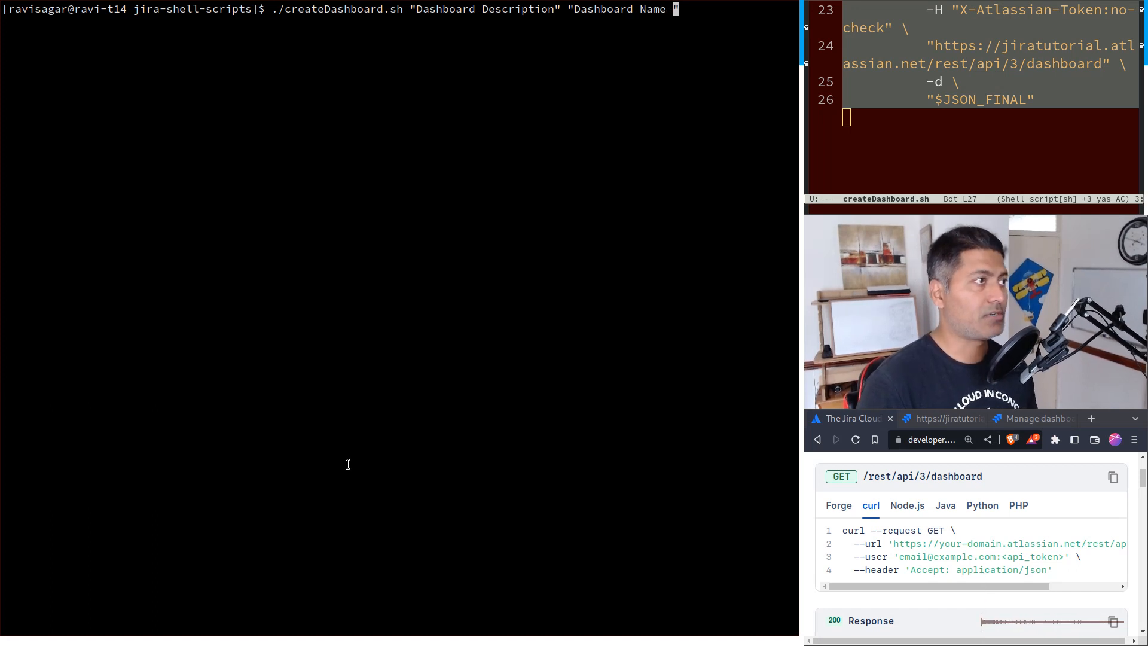
text(2)
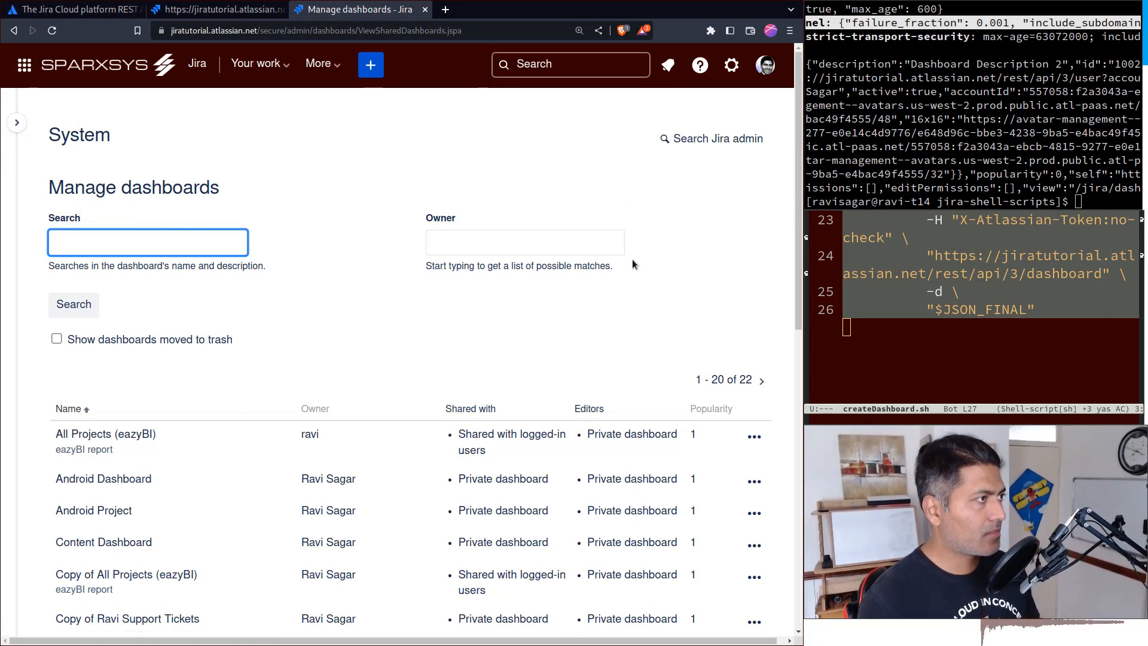
Step: Locate the new 'Dashboard Name 2' row in Manage dashboards and re-enter the createDashboard.sh command
scroll(down, 3)
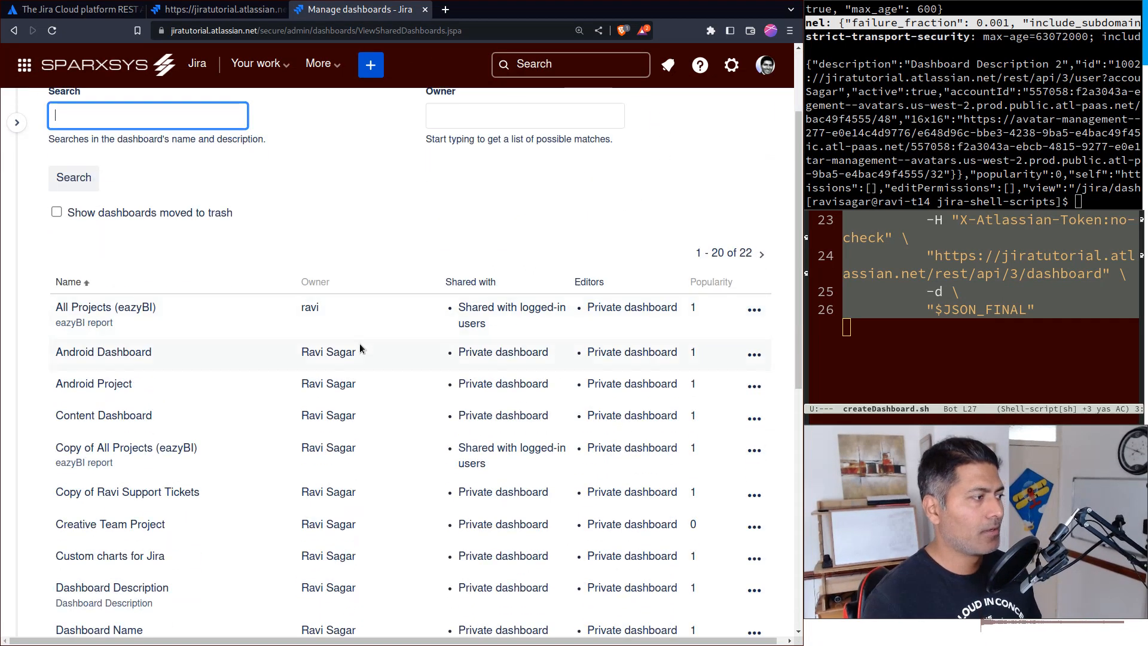
scroll(down, 3)
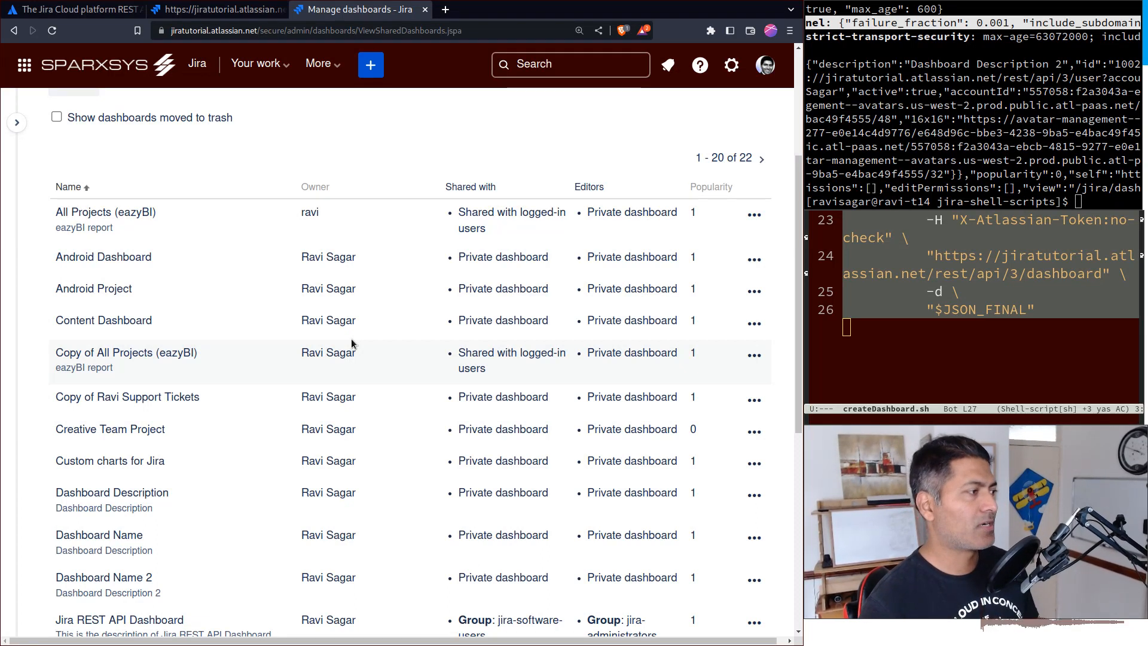
scroll(down, 3)
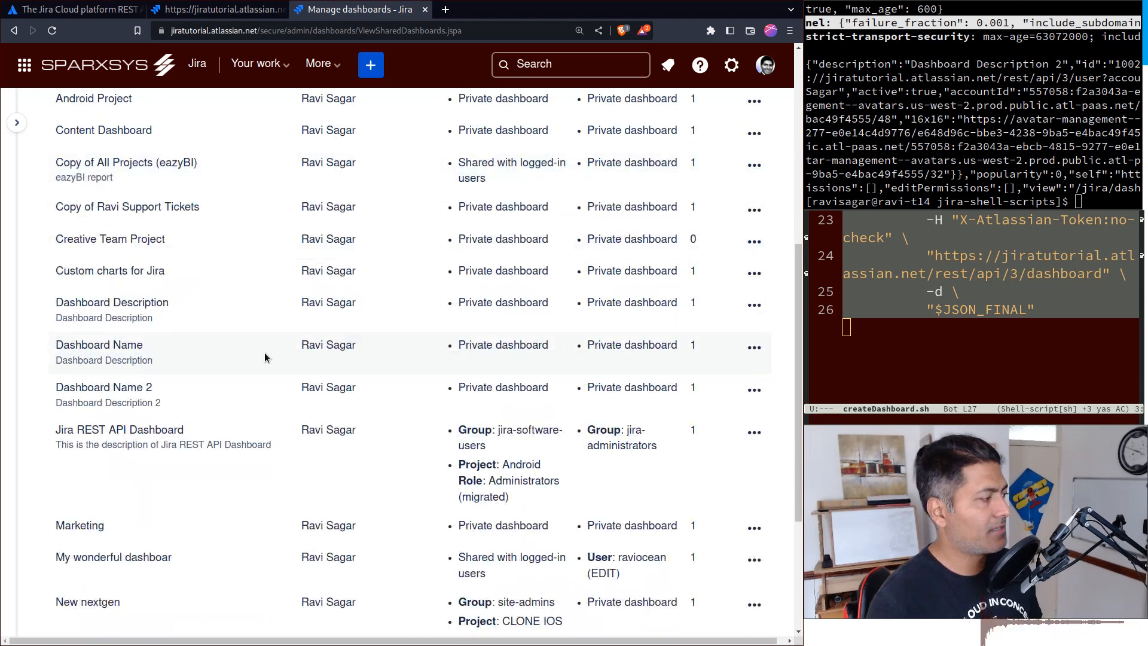
double_click(103, 386)
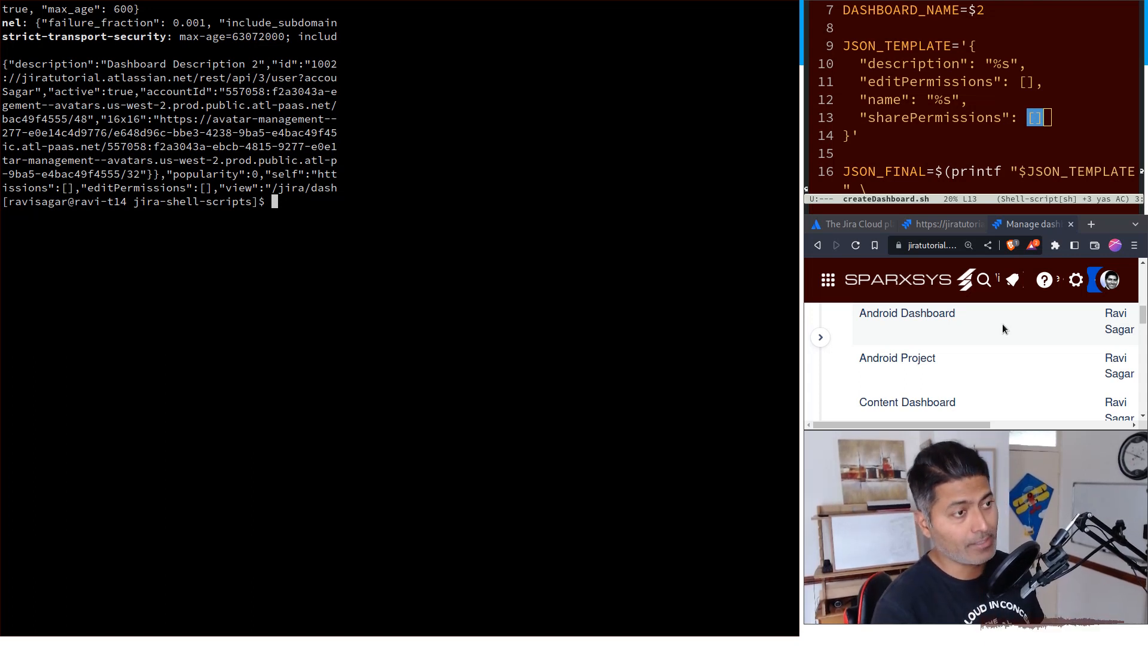
text(./createDashboard.sh "Dashboard Description 2" "Dashboard Name 2")
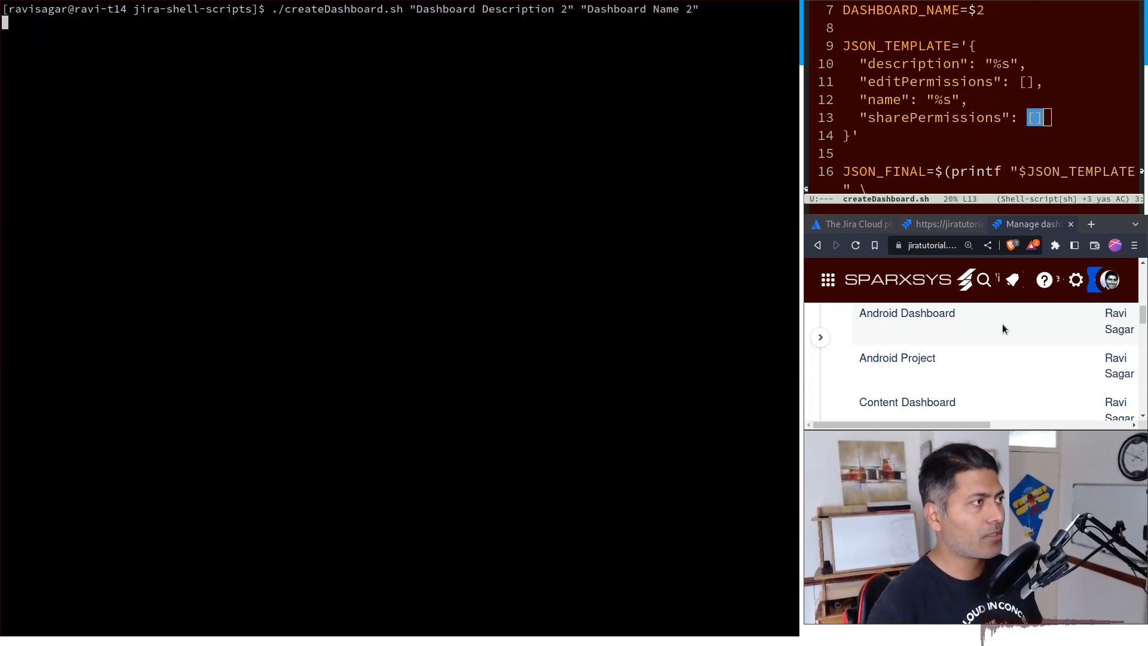